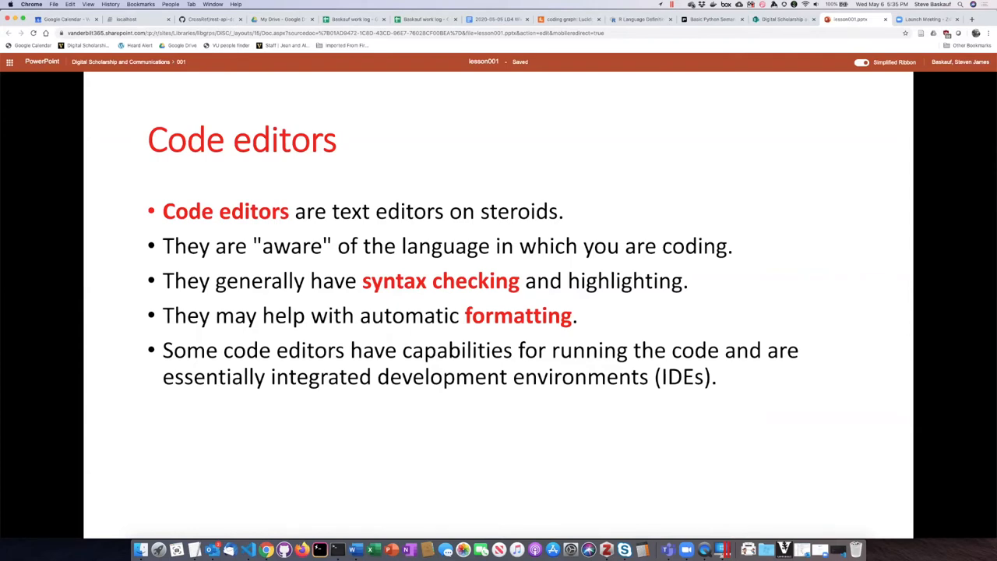
mouse_move(832, 283)
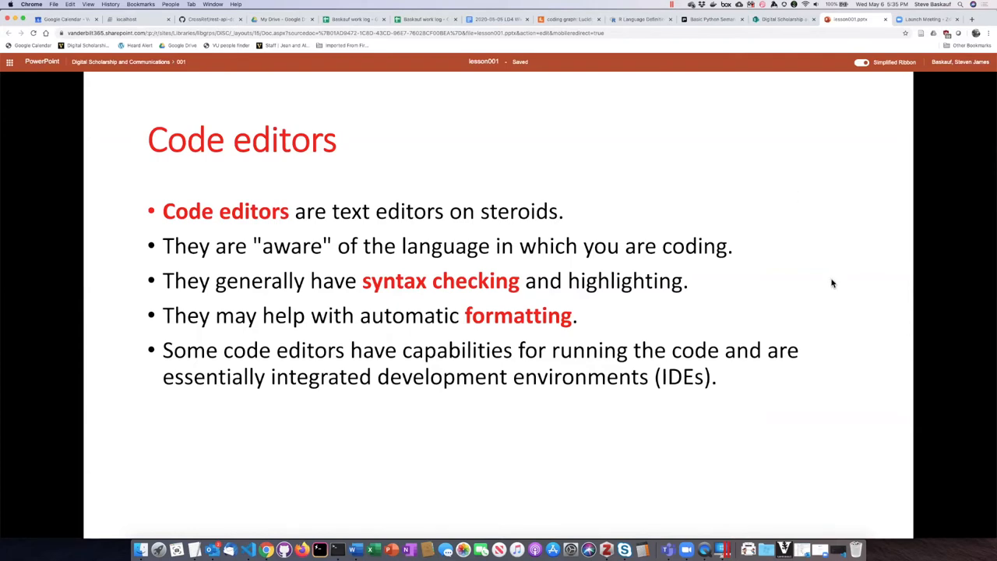
mouse_move(629, 393)
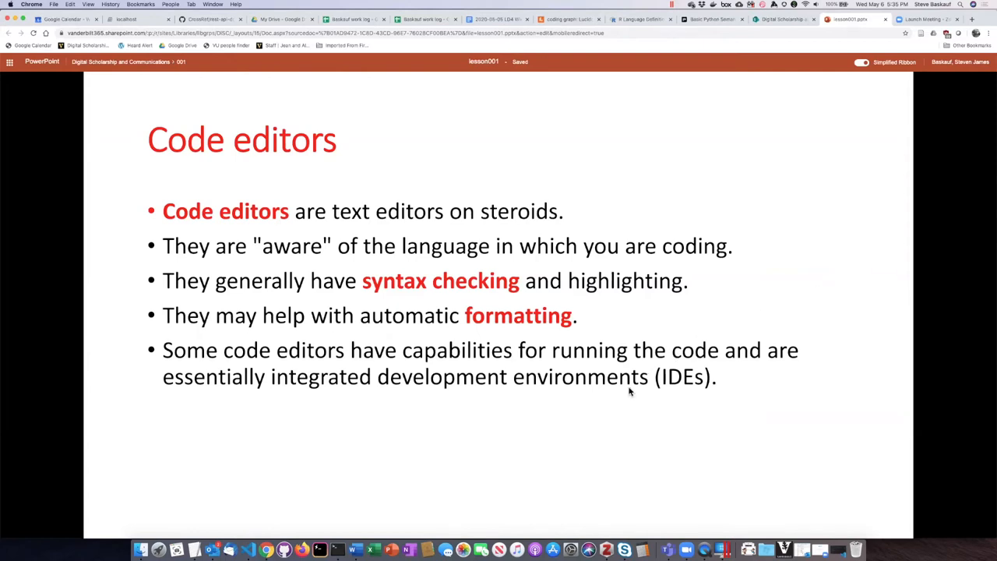
mouse_move(588, 376)
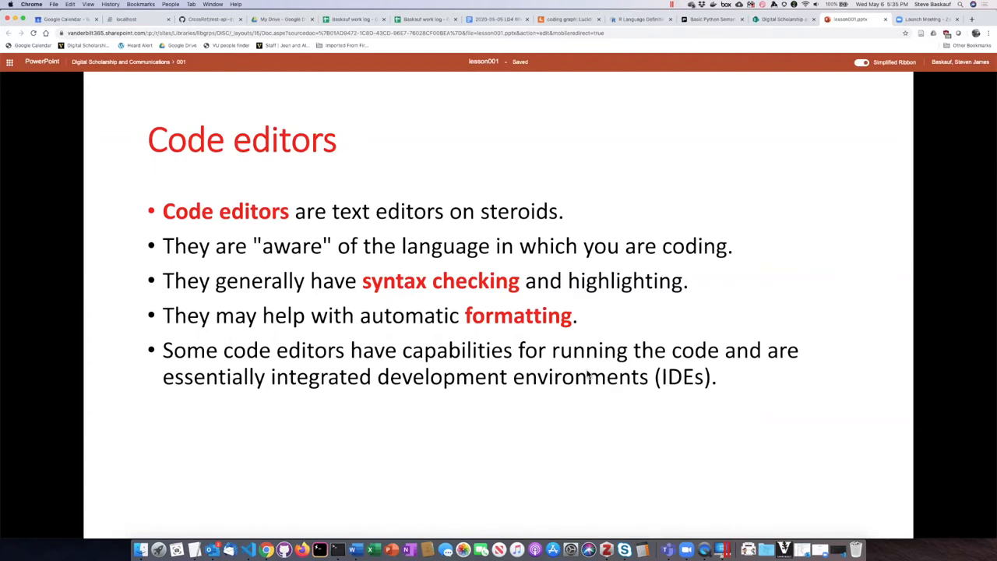
mouse_move(545, 367)
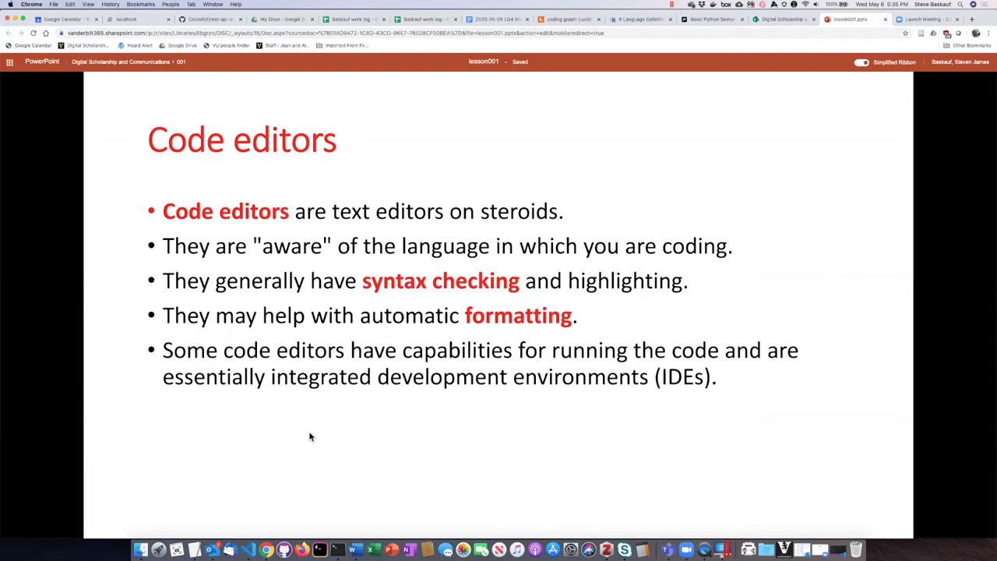
mouse_move(239, 483)
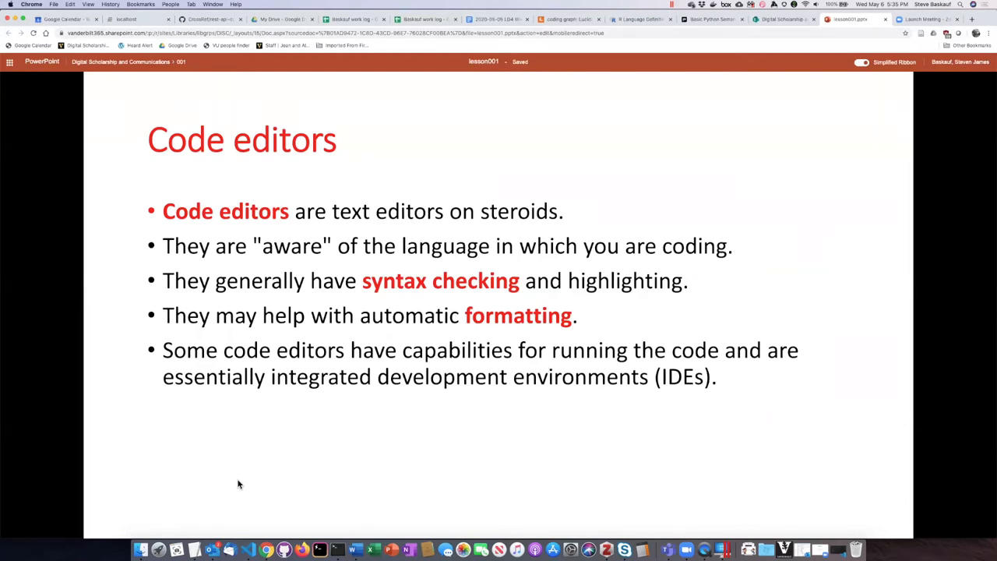
mouse_move(250, 549)
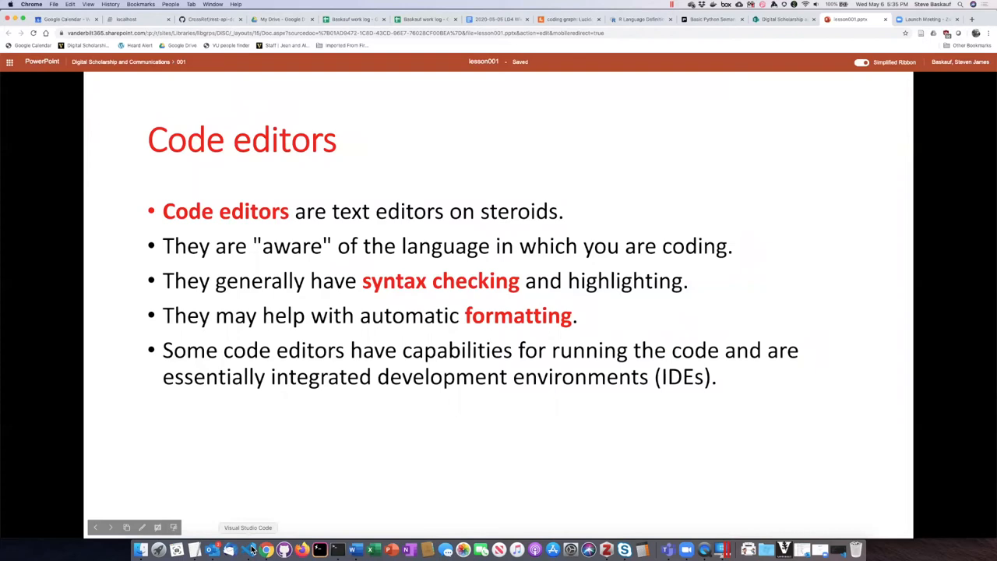
- Bring up vb2_match_orcid.py and scroll to its final print() calls, ready for a new line
left_click(249, 550)
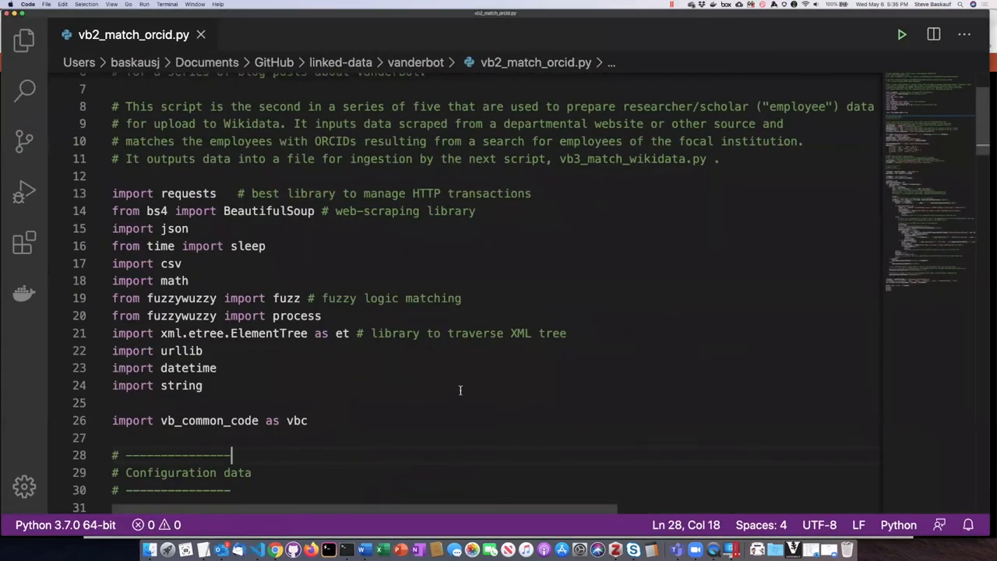
mouse_move(532, 371)
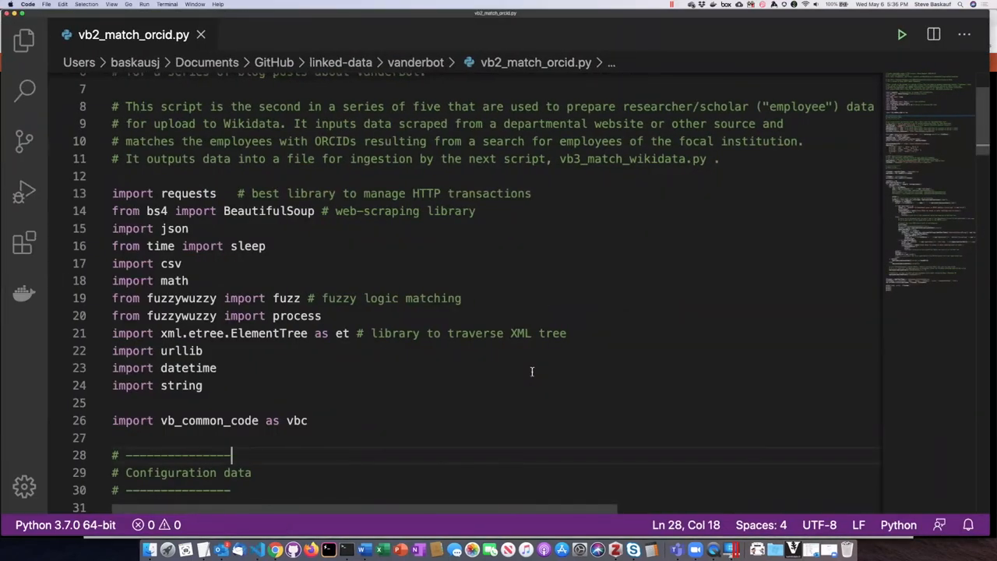
scroll("down", 3)
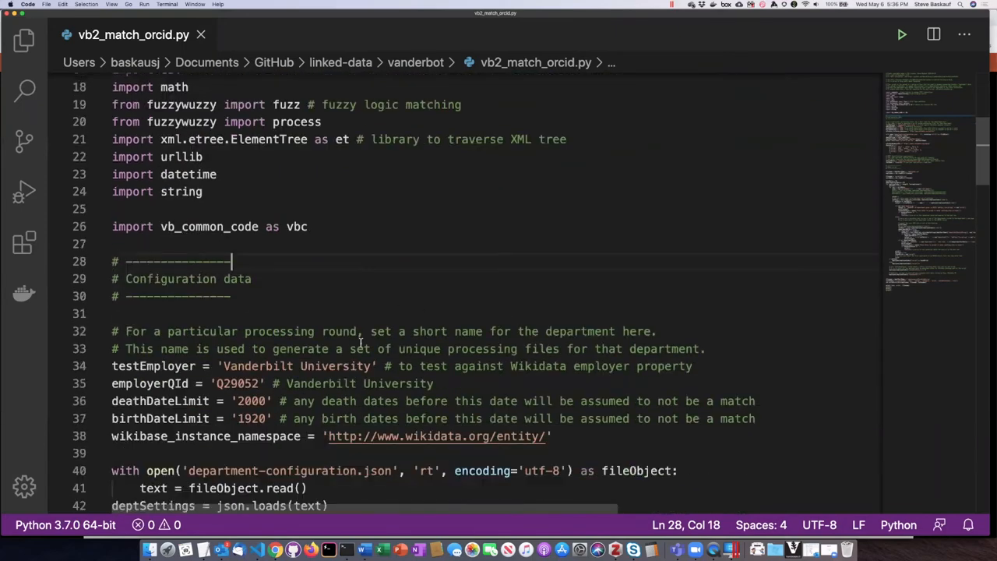
scroll("down", 3)
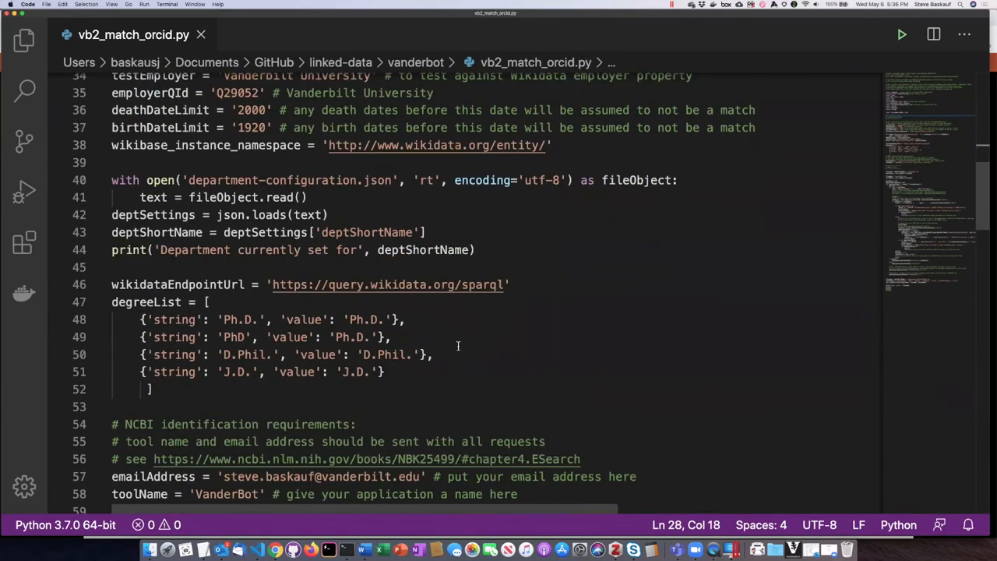
scroll("down", 3)
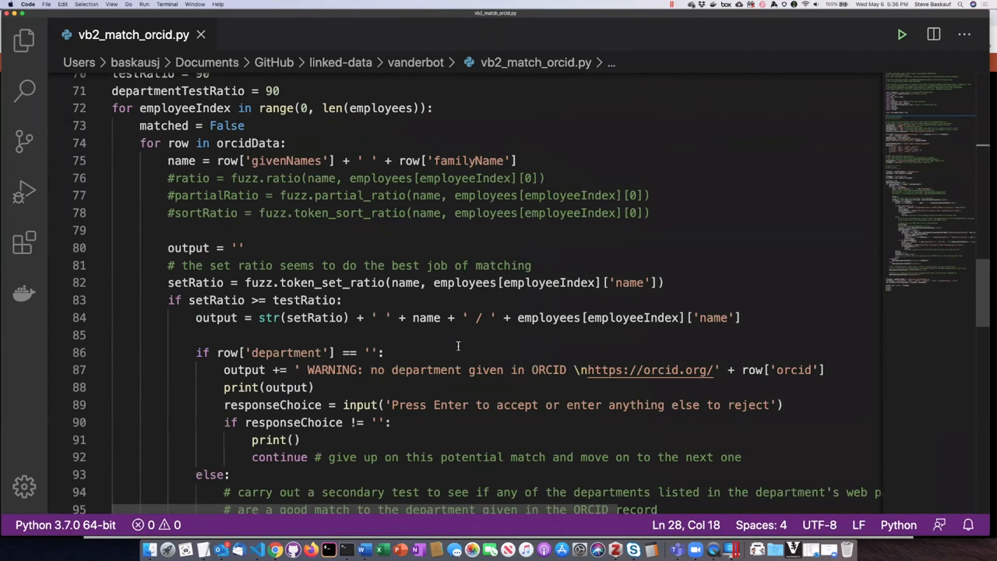
scroll("down", 3)
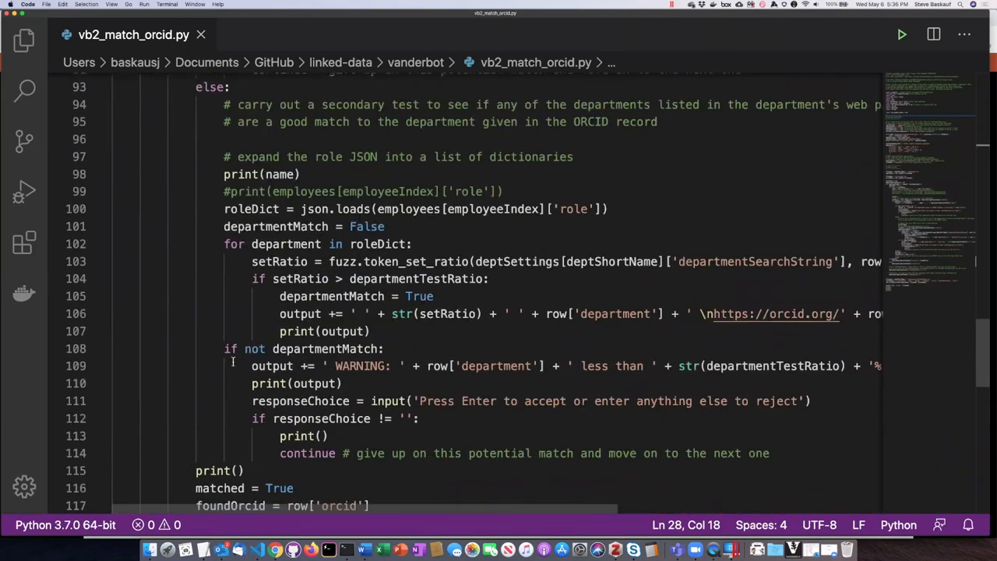
scroll("down", 3)
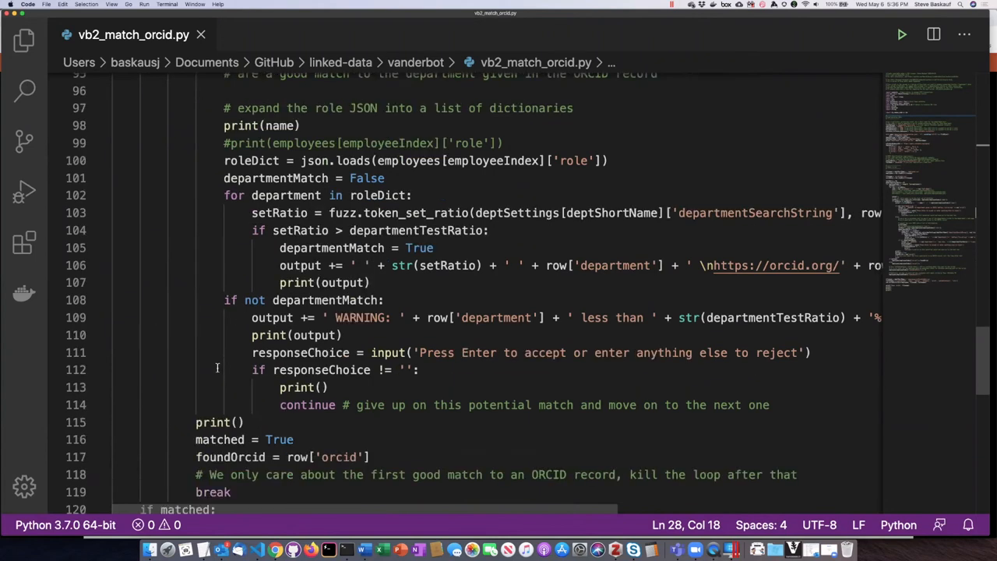
scroll("down", 3)
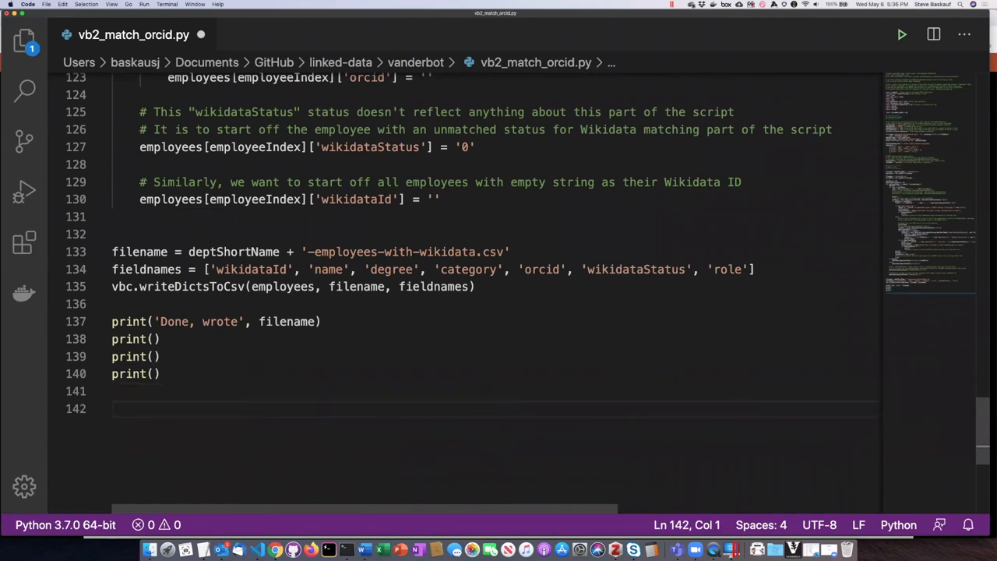
- Append an 'if a==b:' block whose auto-indented body is print('something')
type("if a")
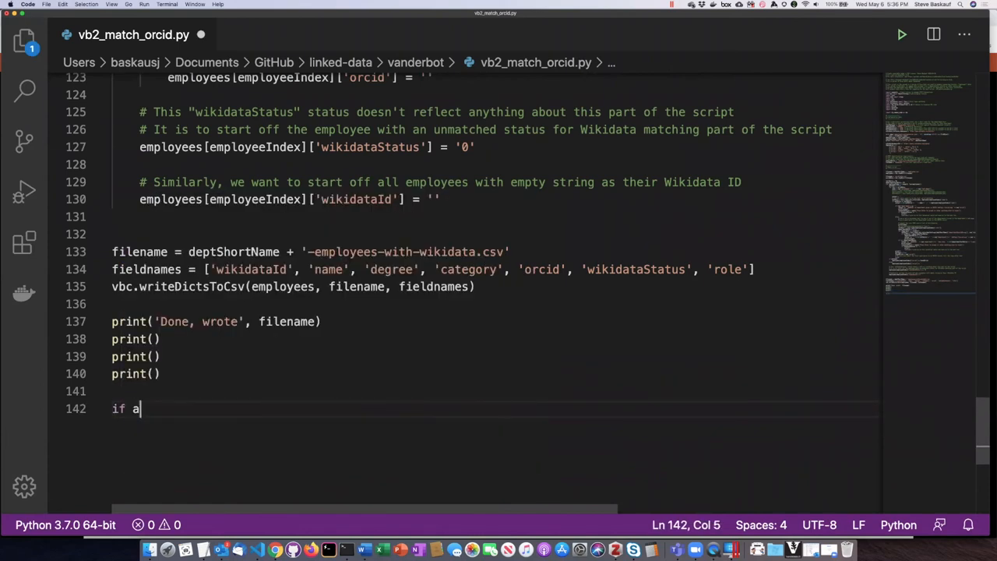
type("==b:")
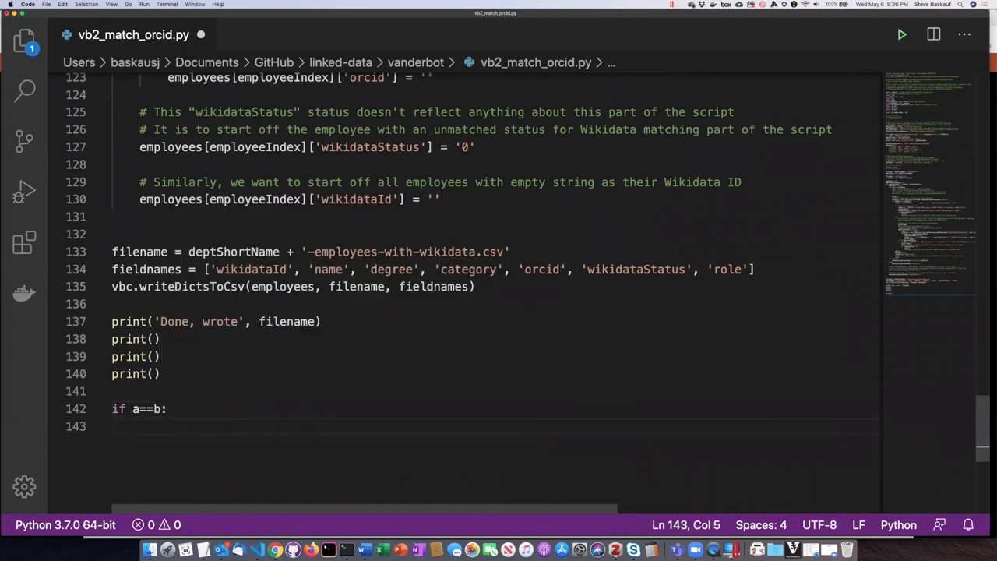
type("print")
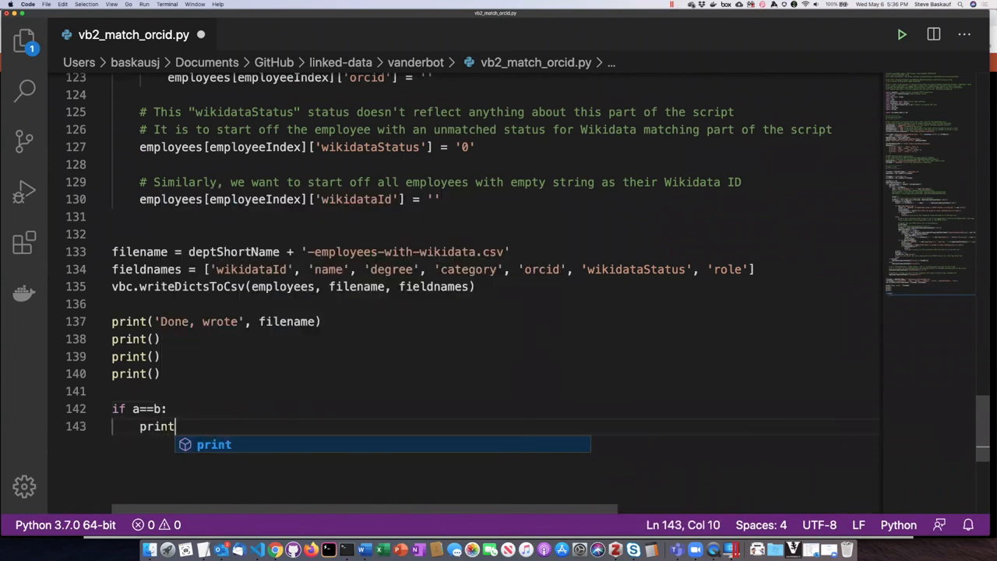
type("('somethi")
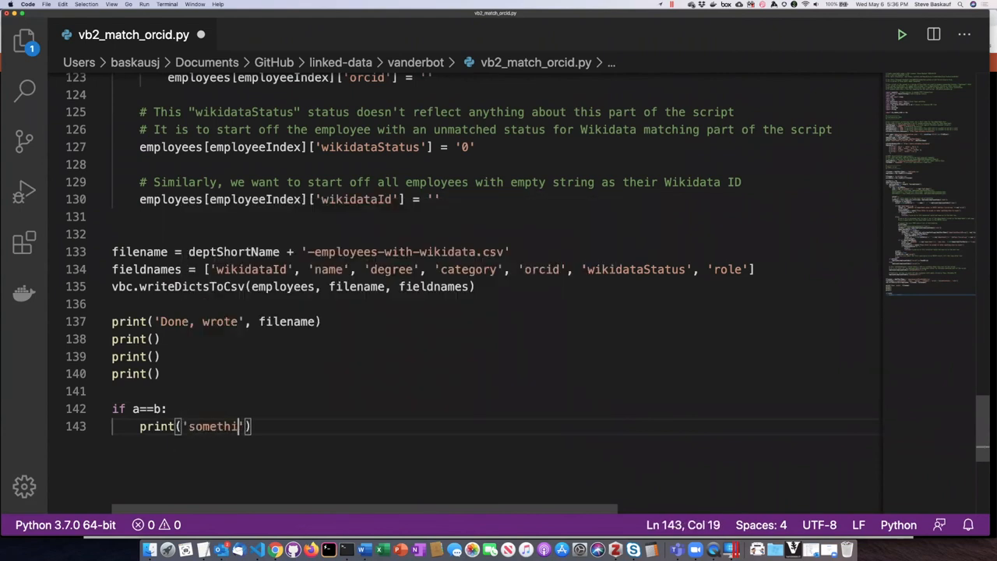
type("ng")
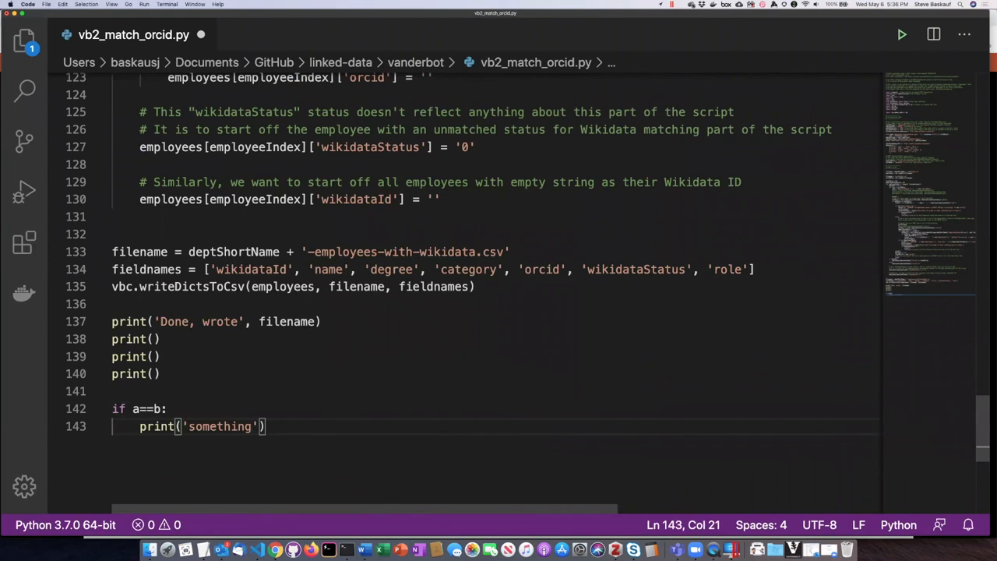